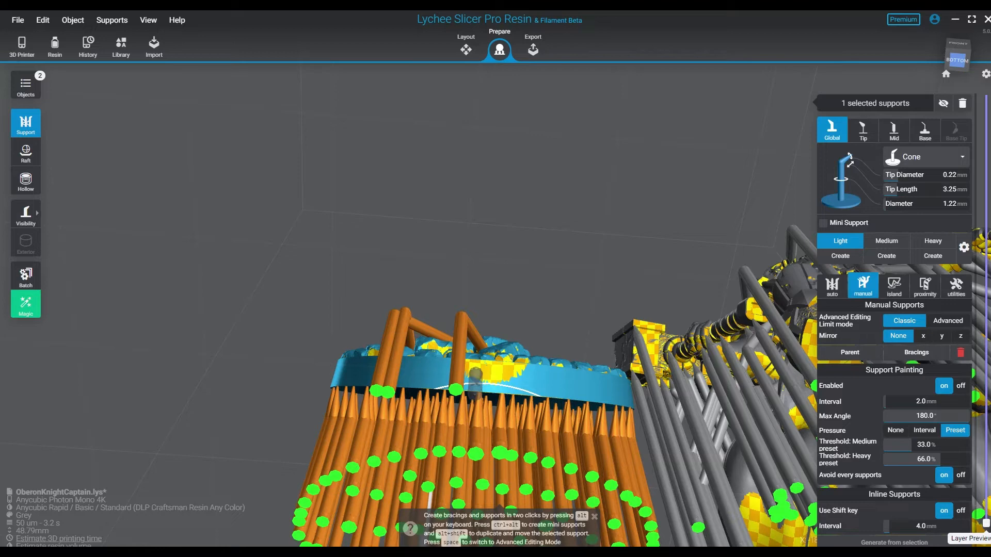
Step: Generate bracings between the base supports, adding 465 bracings
{"action": "left_click_drag", "start_coordinate": [443, 315], "coordinate": [473, 253]}
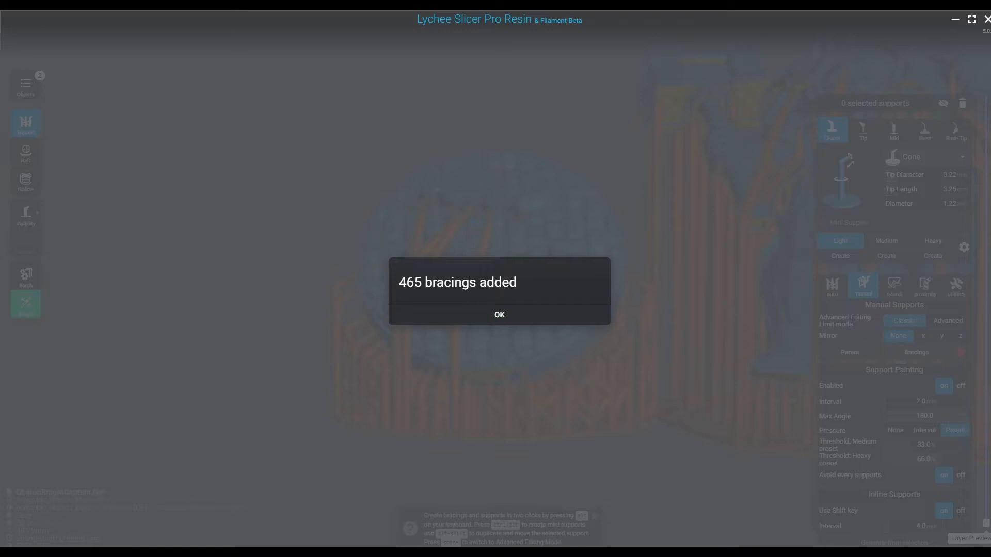
Step: Dismiss the bracing message and switch support editing to the knight miniature
{"action": "left_click", "coordinate": [500, 314]}
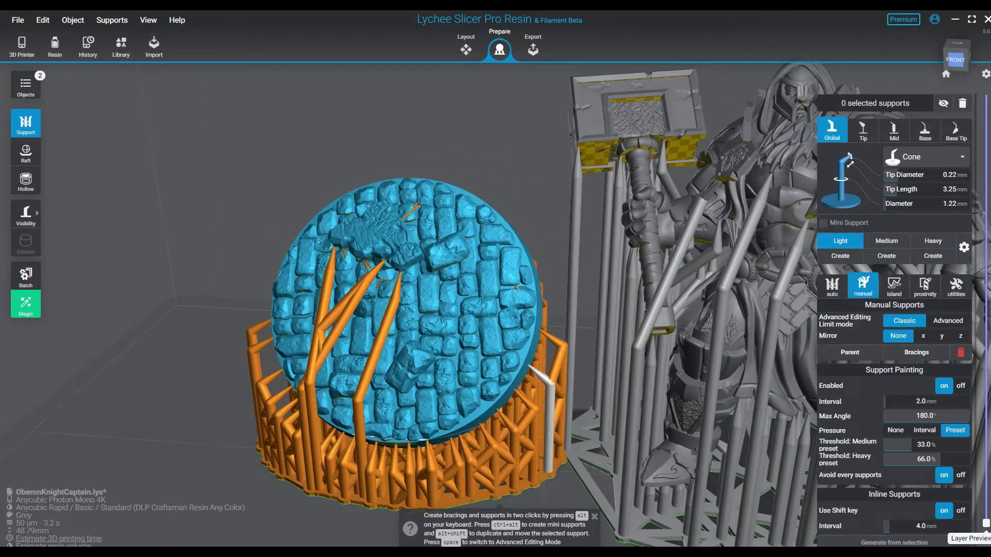
{"action": "left_click", "coordinate": [465, 49]}
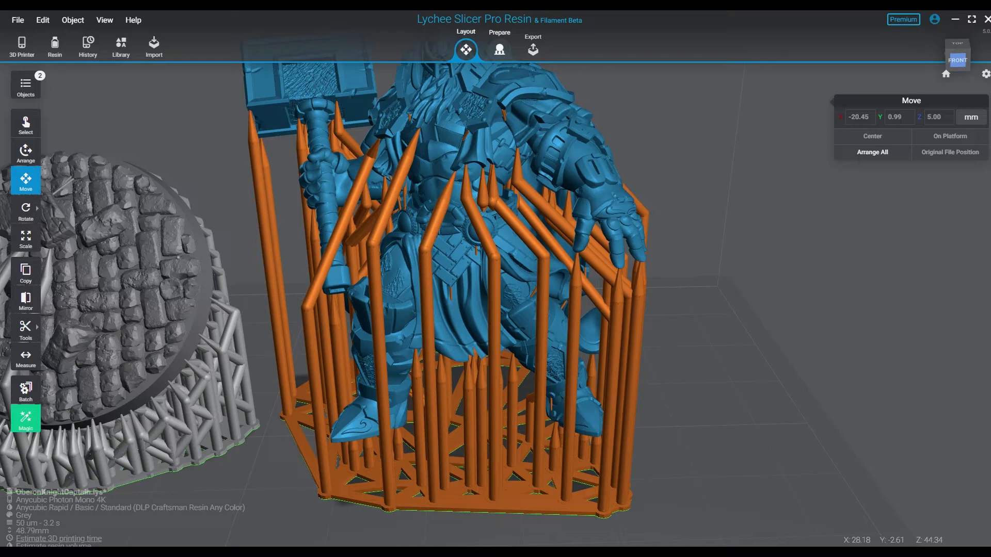
{"action": "left_click", "coordinate": [499, 49]}
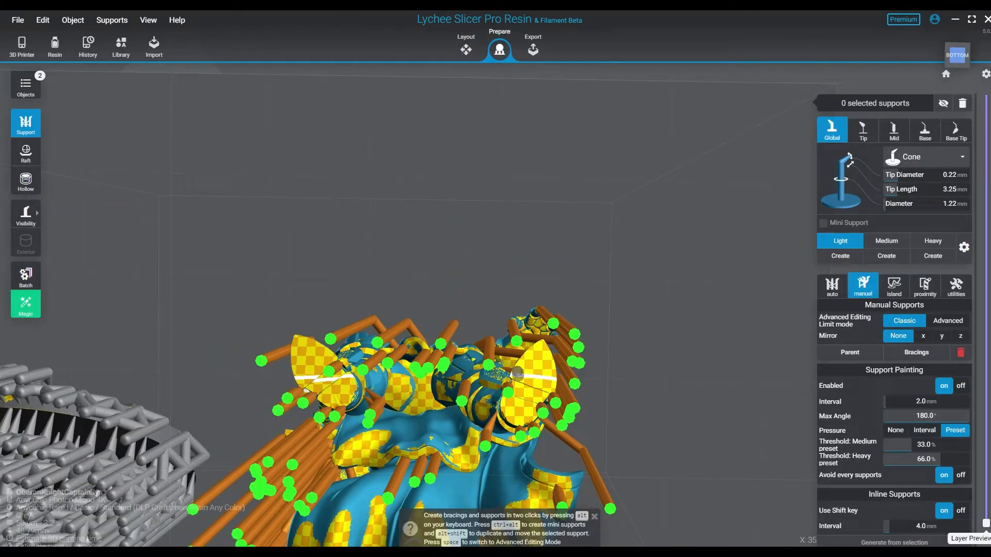
Step: Place Light cone supports under the knight's unsupported yellow overhang areas
{"action": "left_click", "coordinate": [535, 386]}
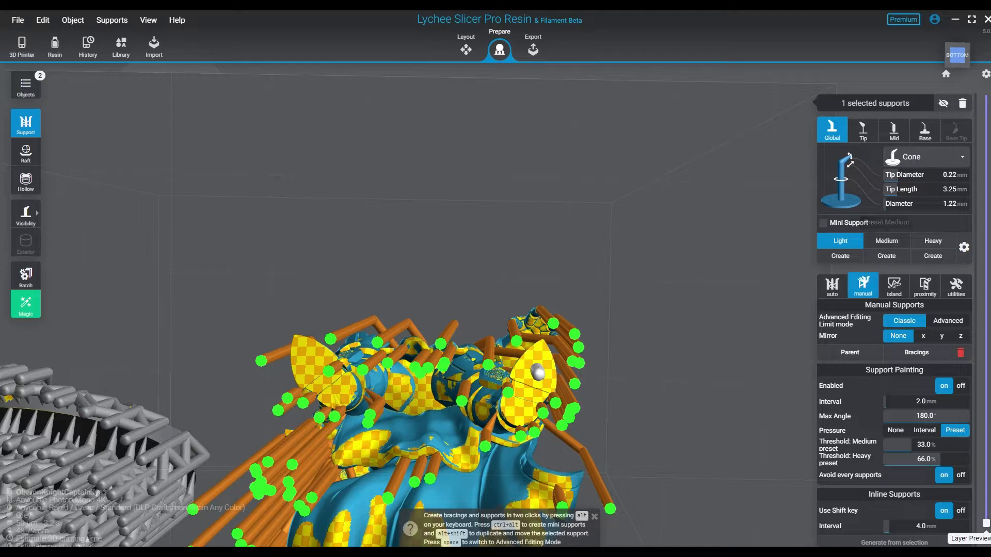
{"action": "left_click", "coordinate": [886, 242]}
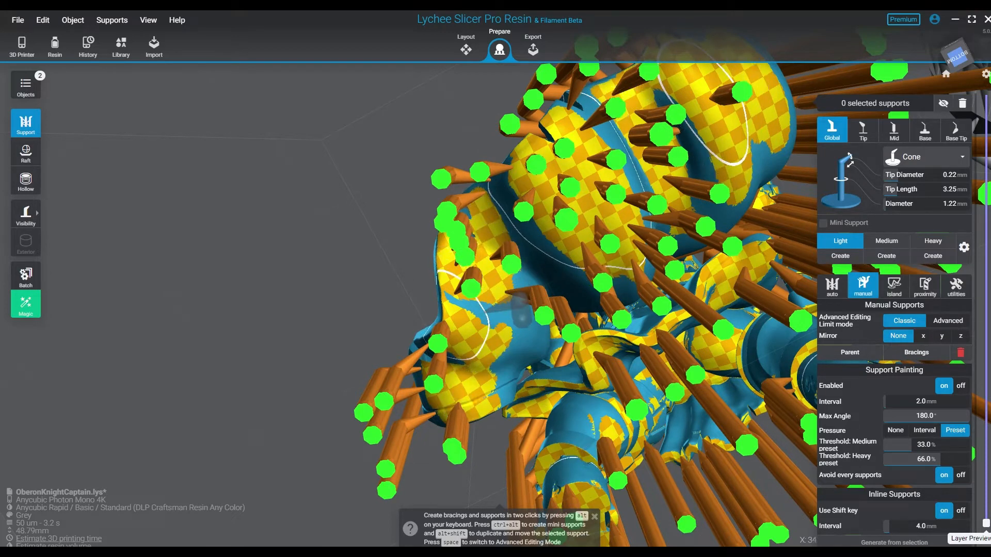
{"action": "left_click", "coordinate": [393, 298]}
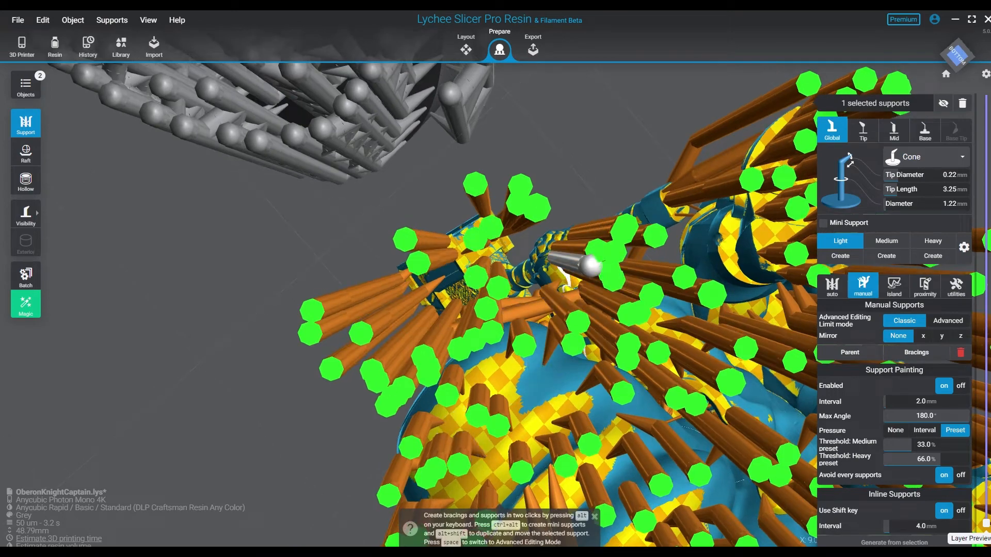
Step: Add Medium supports beneath the knight's cloak and enable Mini Support with the Light preset
{"action": "left_click", "coordinate": [885, 241]}
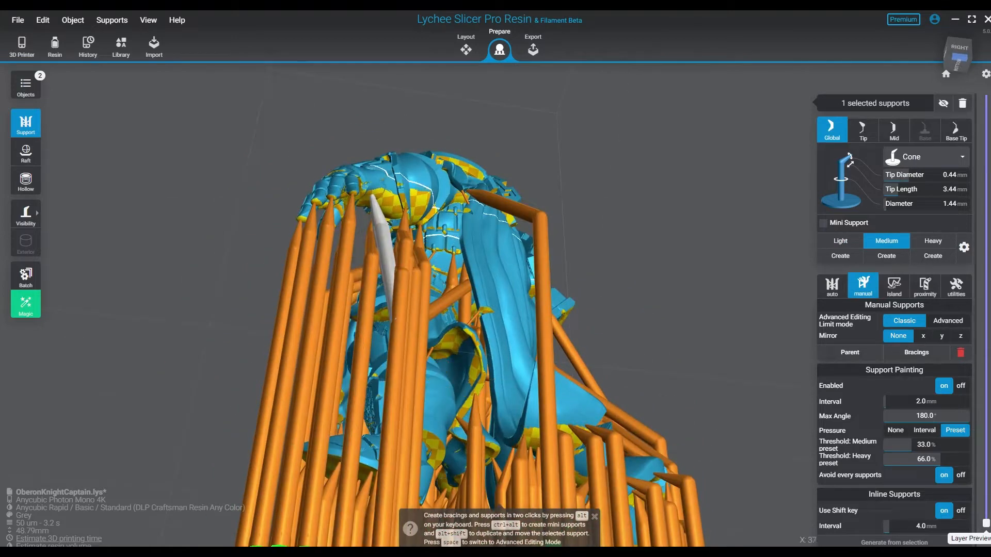
{"action": "left_click", "coordinate": [840, 240]}
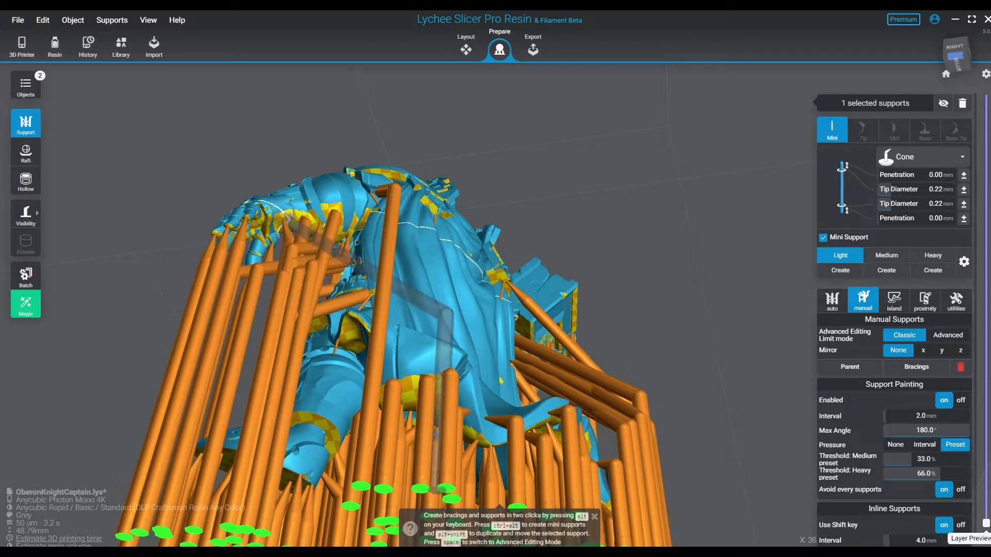
Step: Place a mini support on the knight and finish Light/Medium supports on the knight and cobblestone base
{"action": "left_click", "coordinate": [824, 238]}
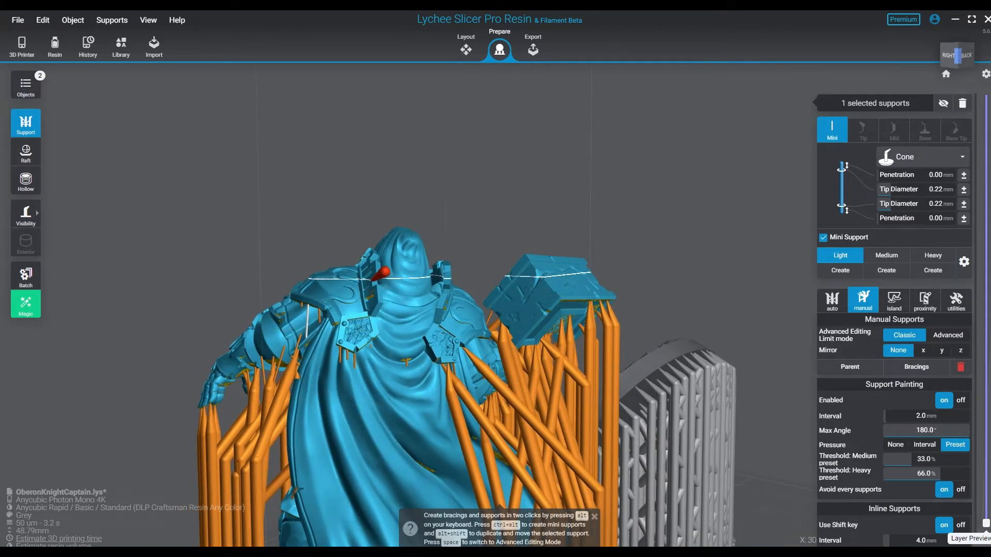
{"action": "left_click_drag", "start_coordinate": [384, 271], "coordinate": [416, 331]}
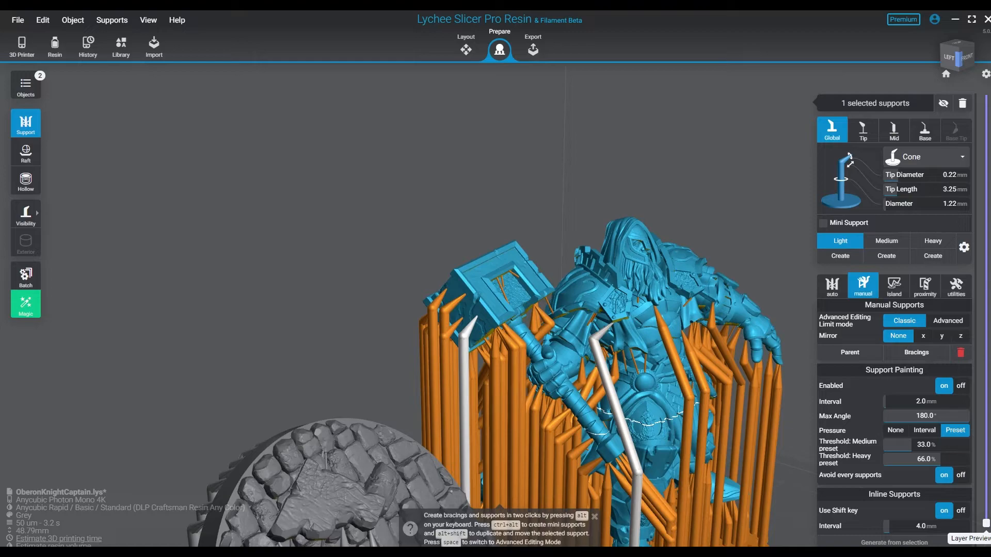
{"action": "left_click", "coordinate": [965, 54]}
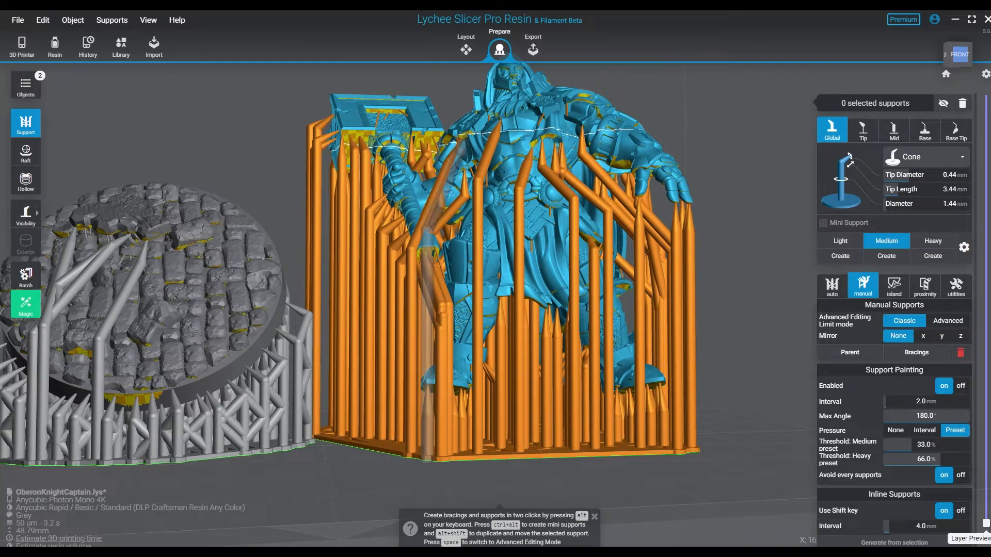
{"action": "left_click", "coordinate": [840, 241]}
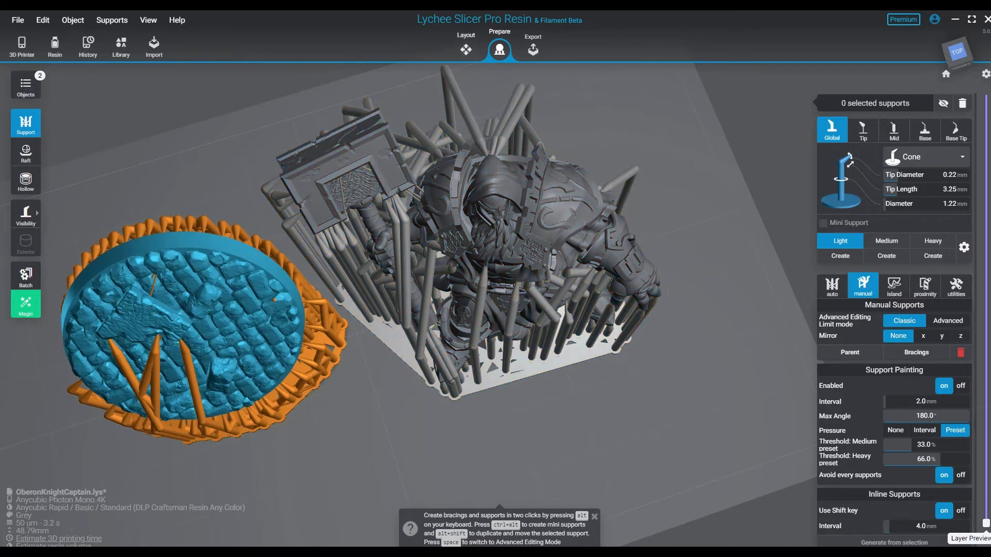
{"action": "left_click", "coordinate": [465, 50]}
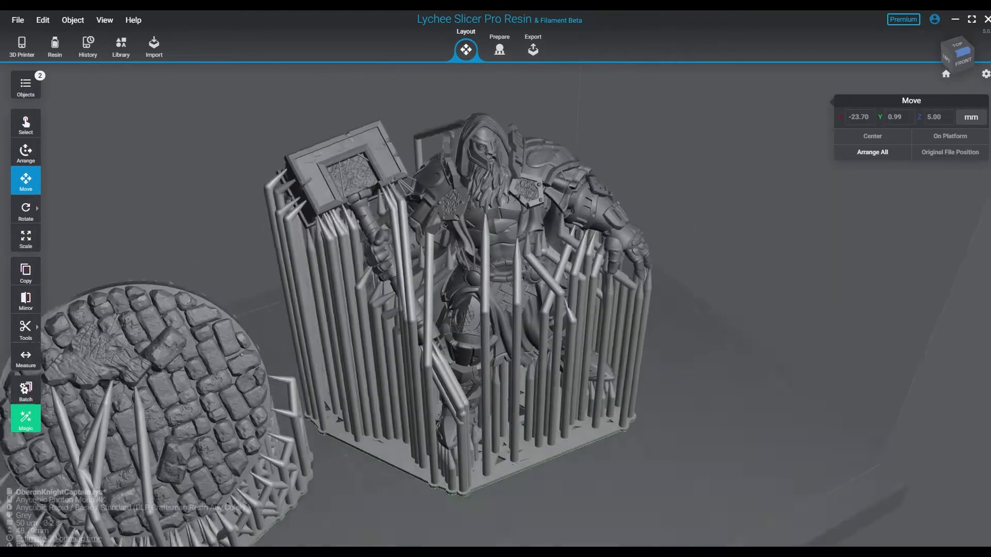
{"action": "left_click", "coordinate": [500, 50]}
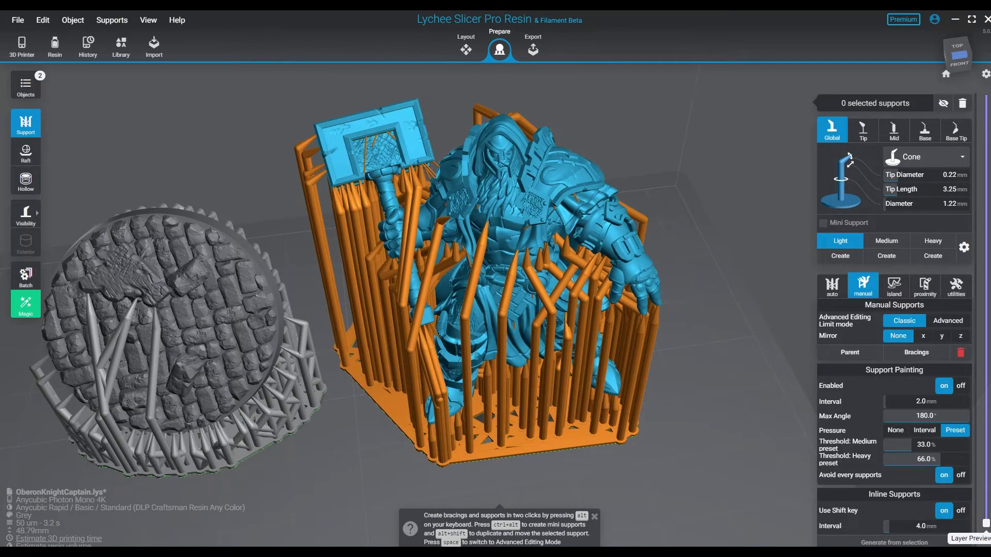
{"action": "left_click", "coordinate": [917, 352]}
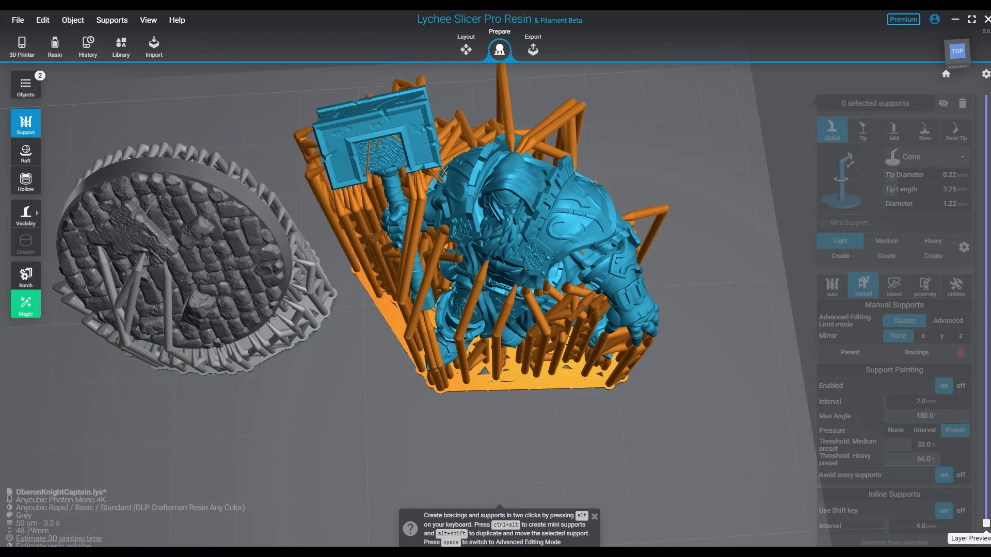
Step: Export slices to a .pwma file with Sharpen Details anti-aliasing and 0% Grey Offset
{"action": "left_click", "coordinate": [532, 50]}
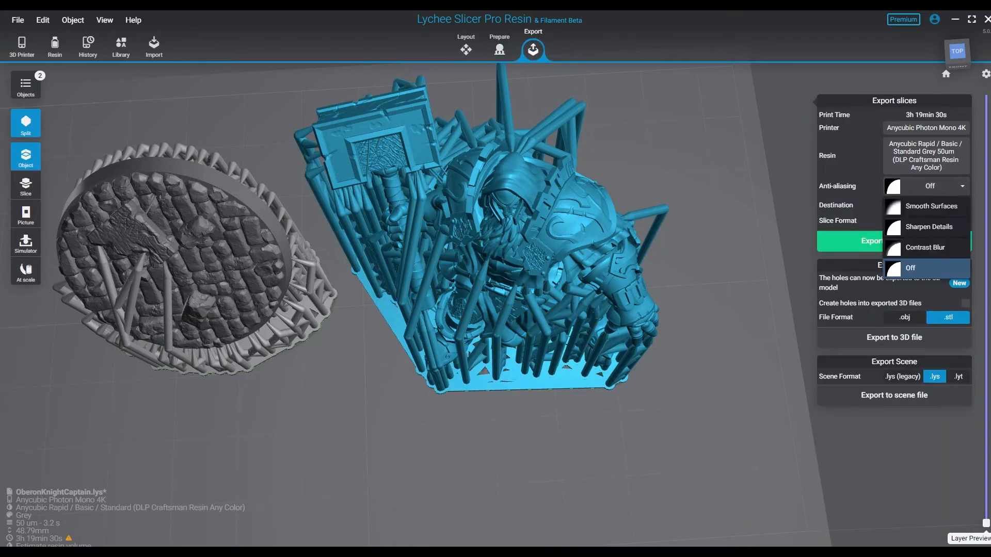
{"action": "left_click", "coordinate": [929, 226]}
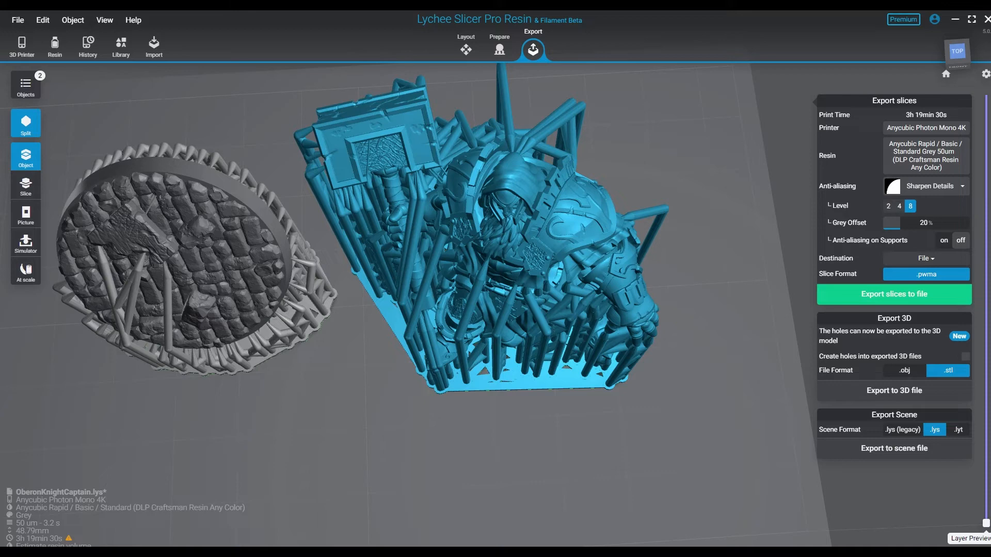
{"action": "left_click_drag", "start_coordinate": [917, 223], "coordinate": [890, 223]}
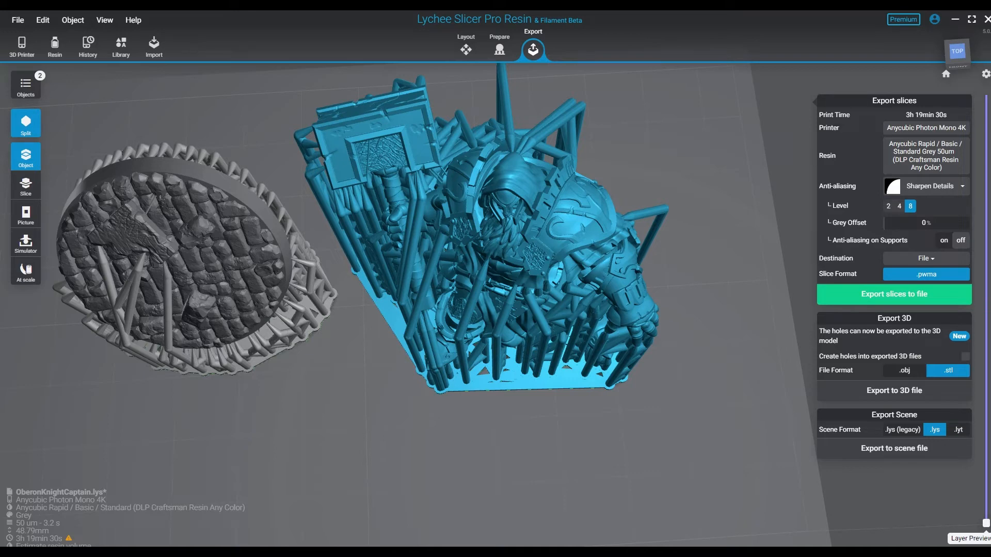
{"action": "left_click", "coordinate": [894, 294]}
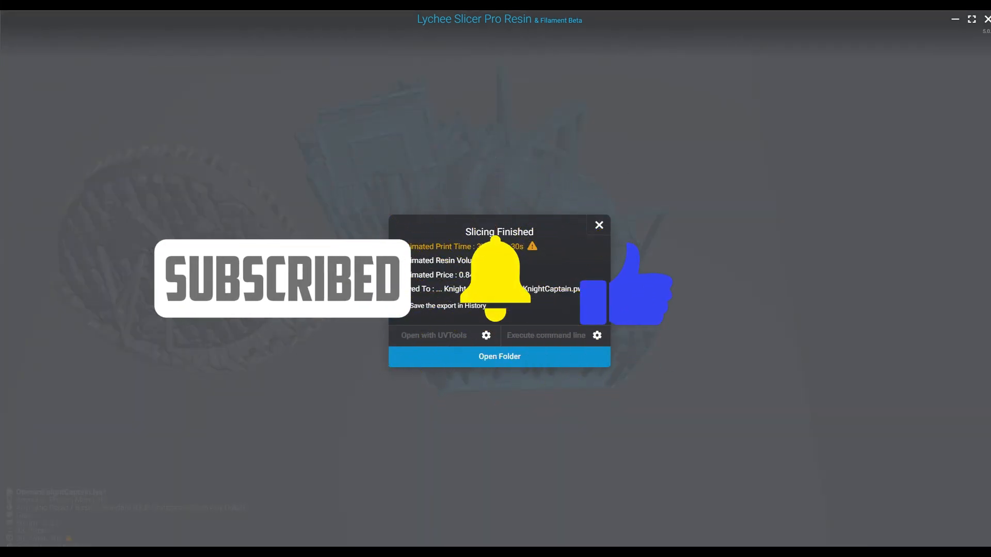
Step: Close the Slicing Finished summary dialog
{"action": "left_click", "coordinate": [599, 225]}
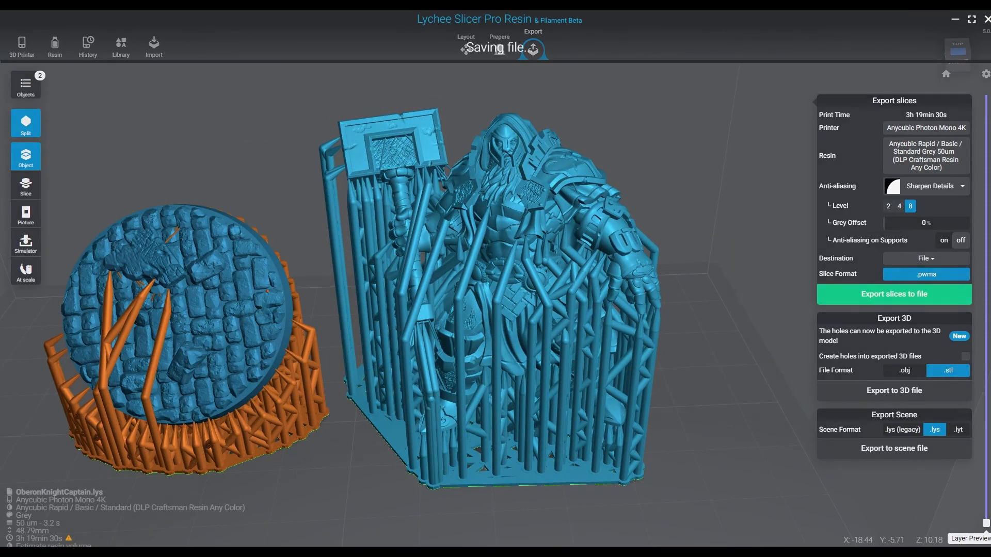